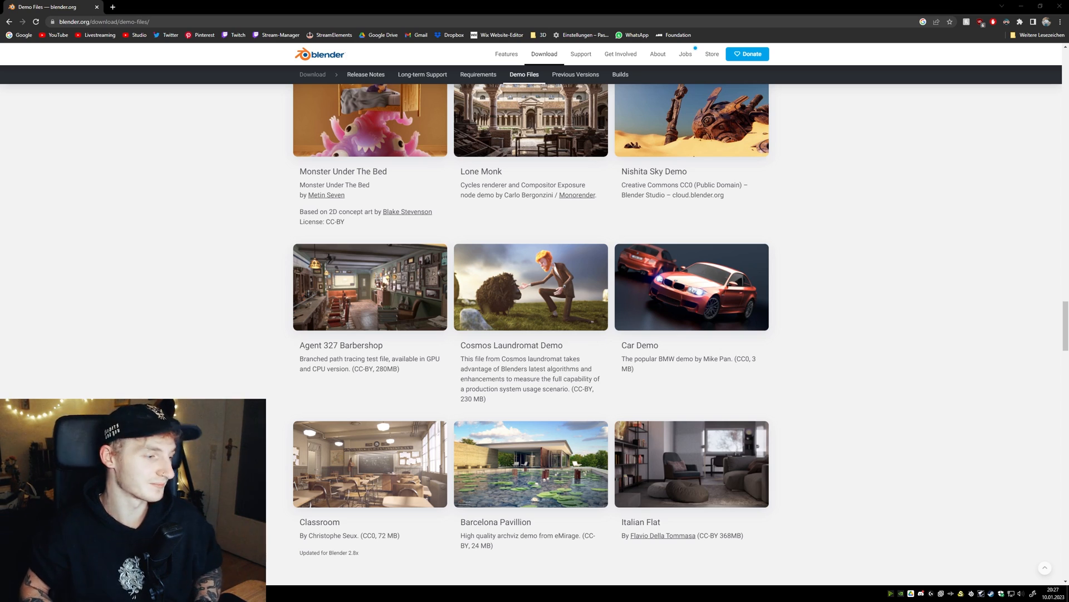
Set Cycles to render on the RTX 4070 Ti with OptiX via Edit > Preferences, then close Preferences
scroll(up, 3)
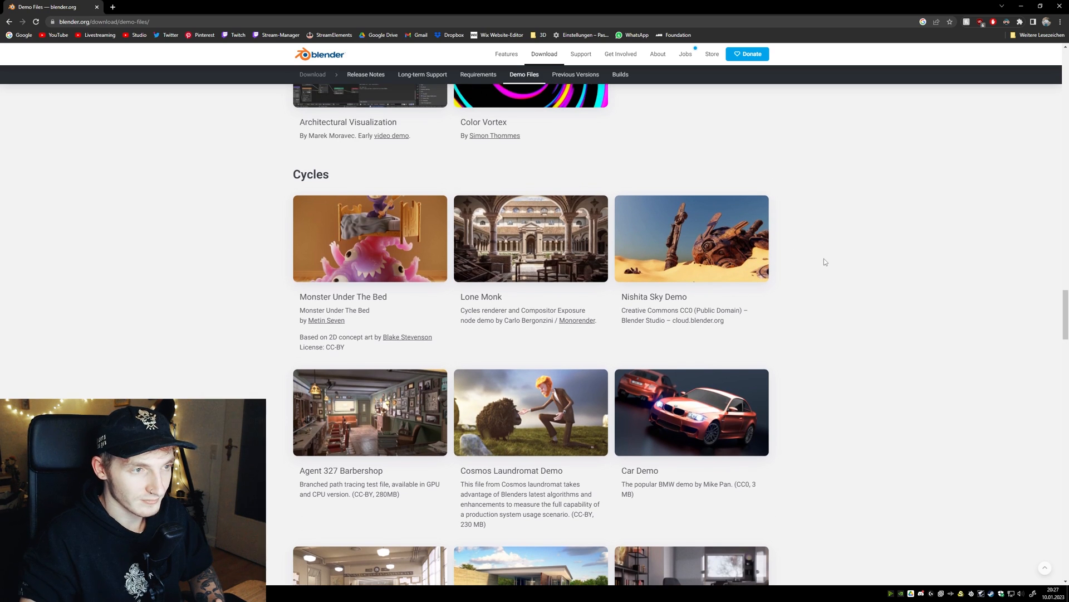
scroll(down, 3)
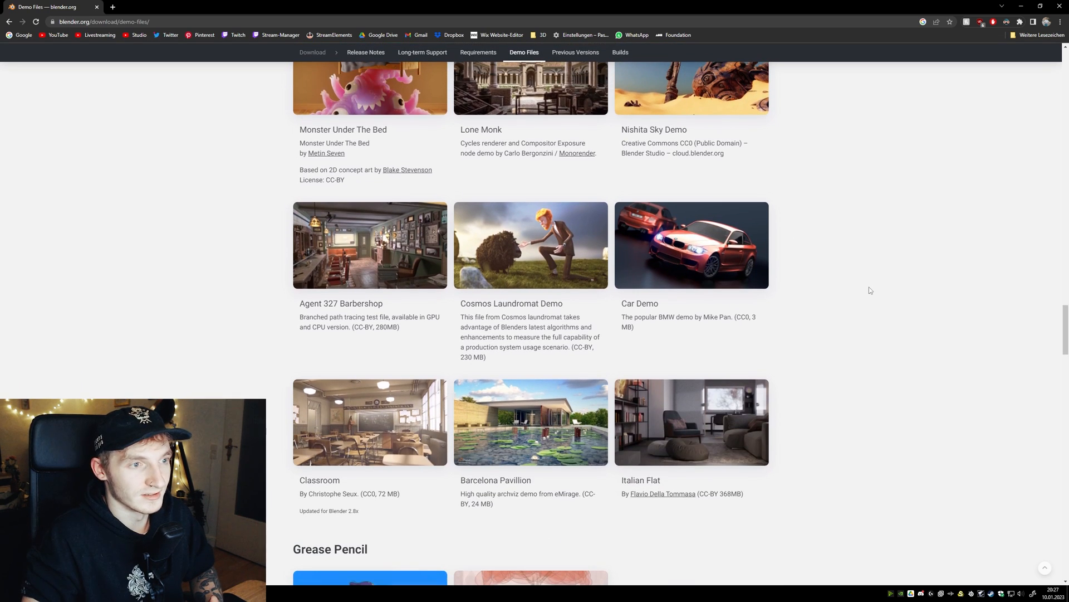
scroll(up, 3)
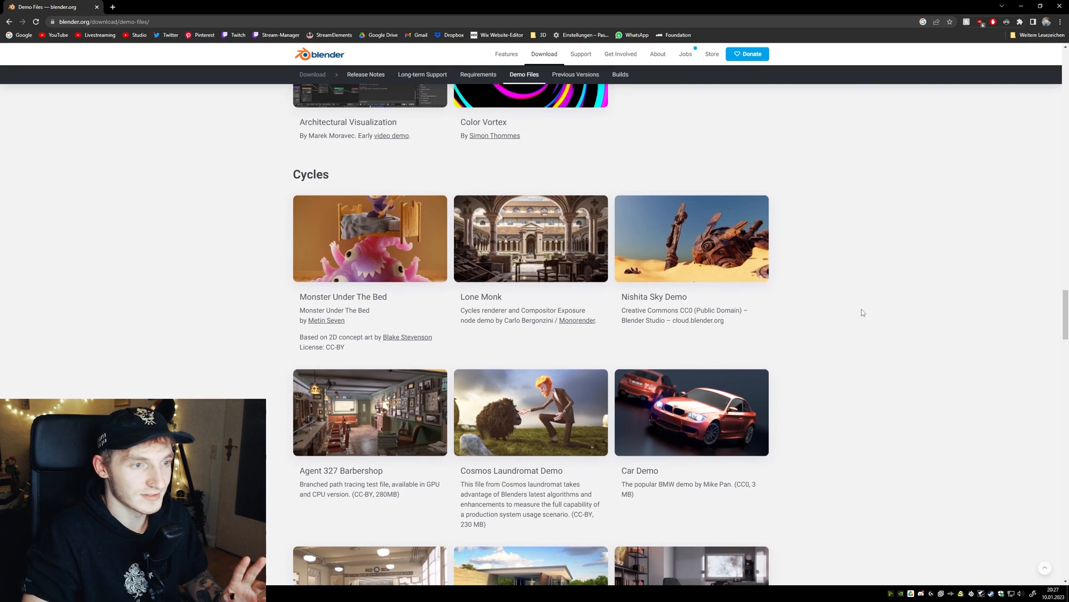
scroll(down, 3)
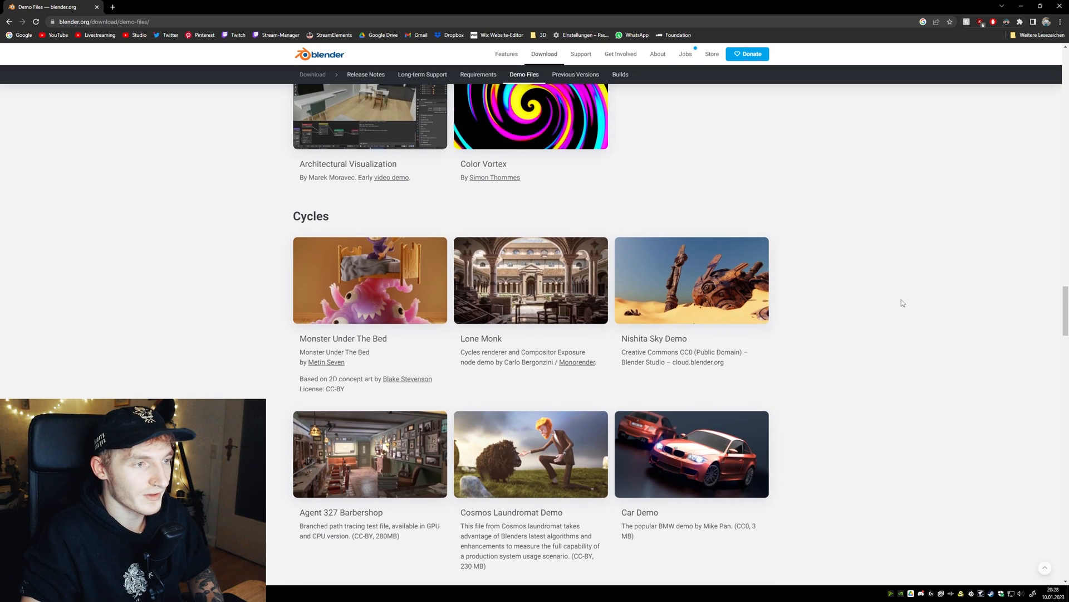
scroll(up, 3)
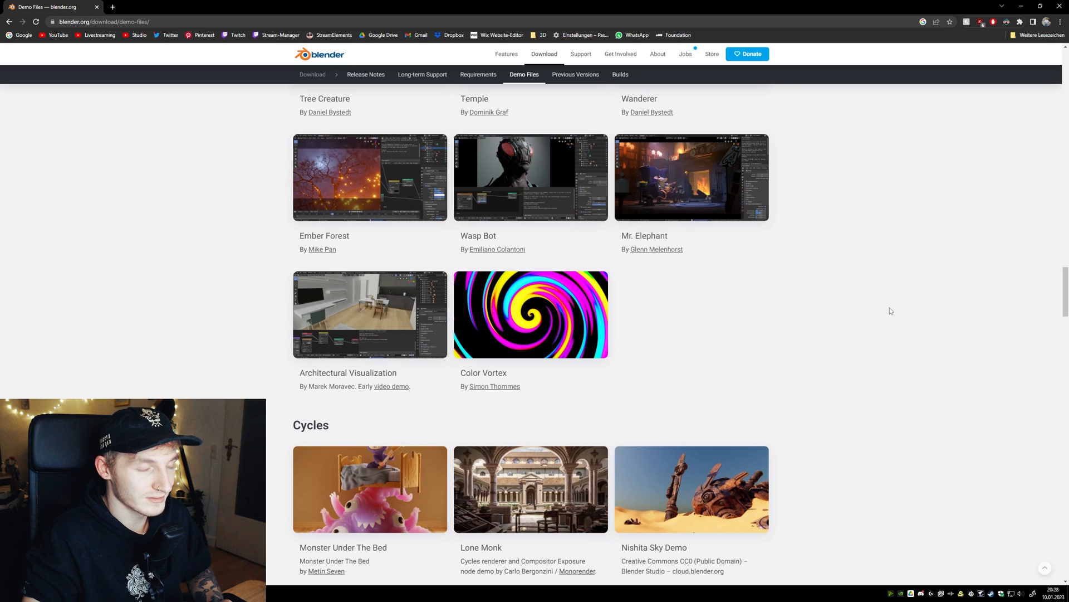
scroll(down, 3)
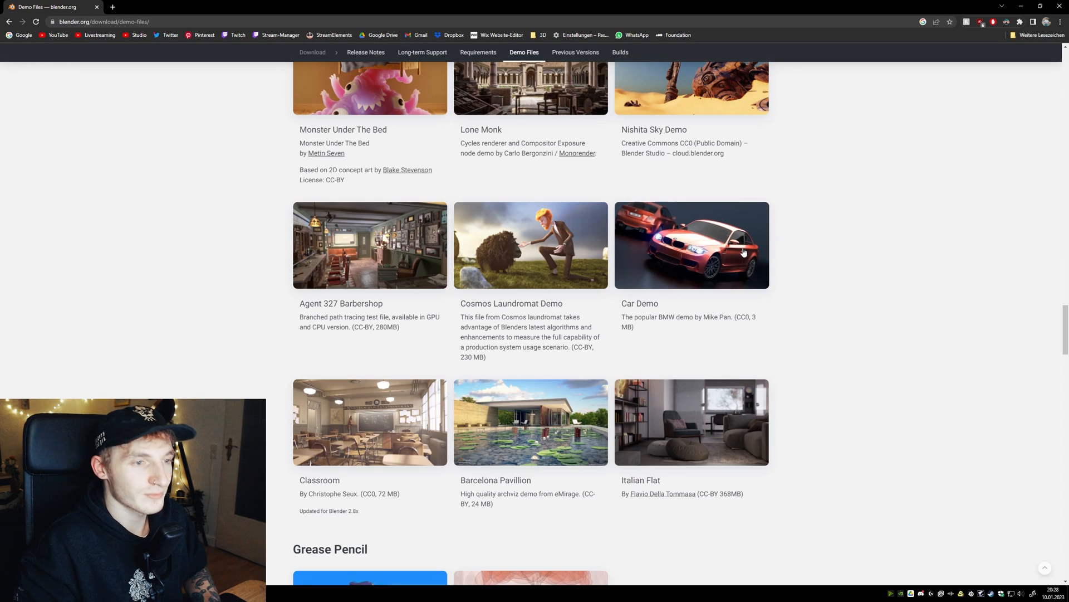
mouse_move(623, 310)
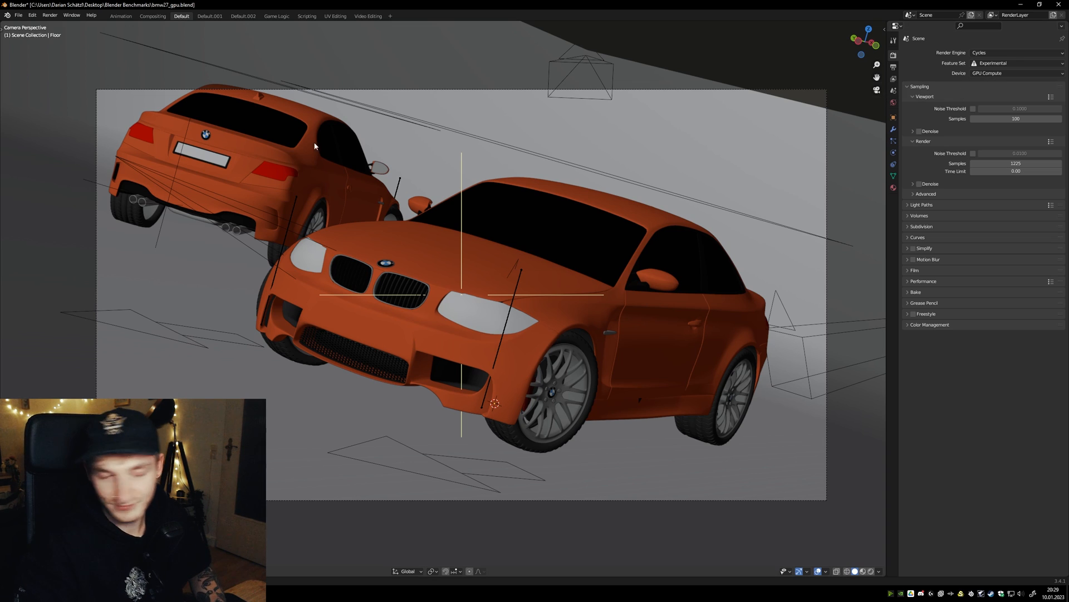
click(31, 15)
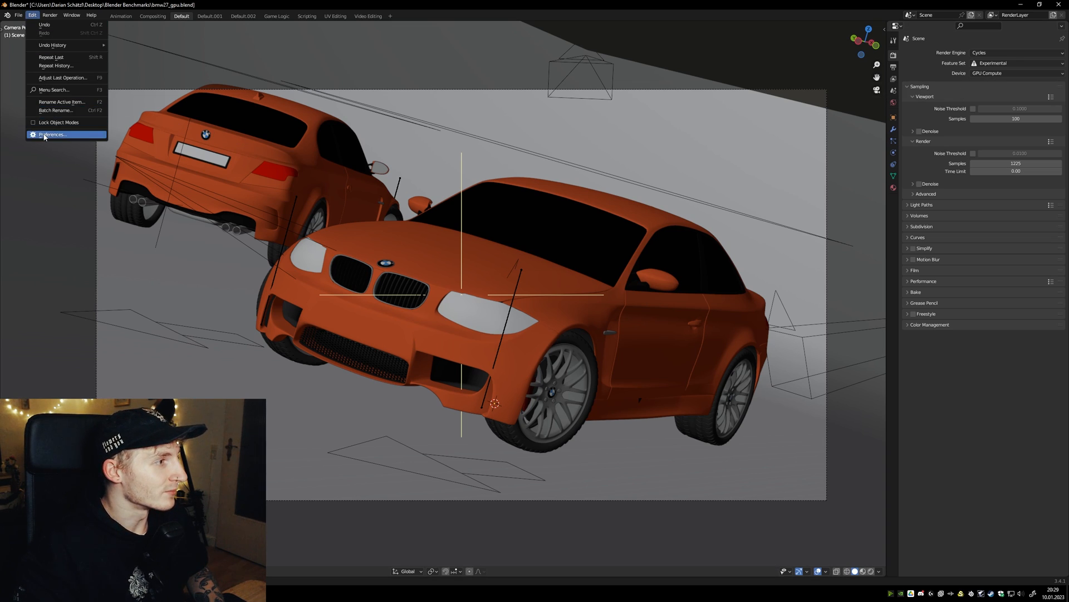
click(53, 135)
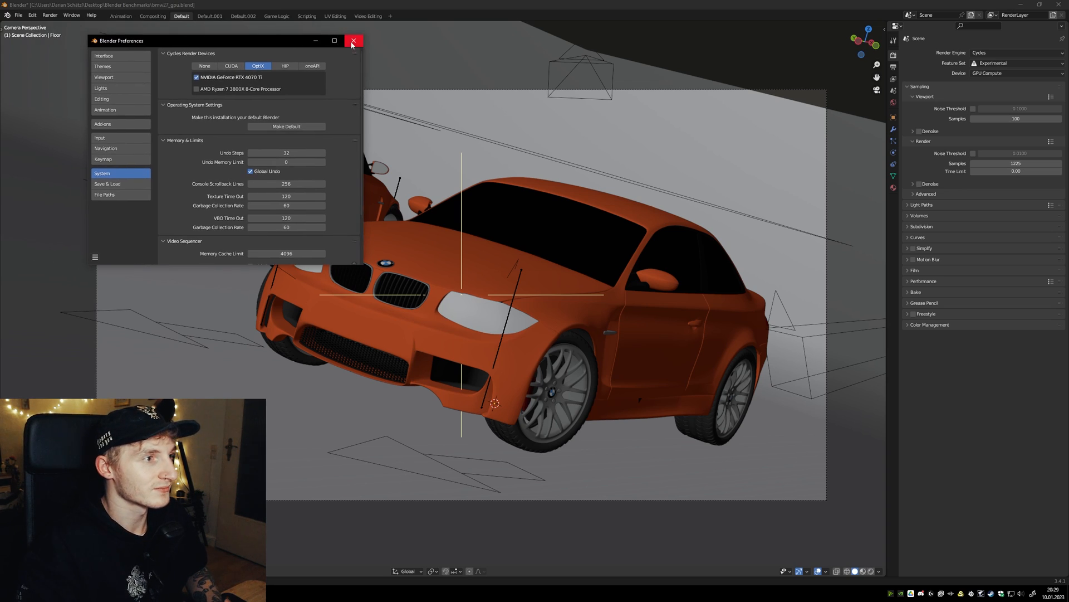
click(353, 40)
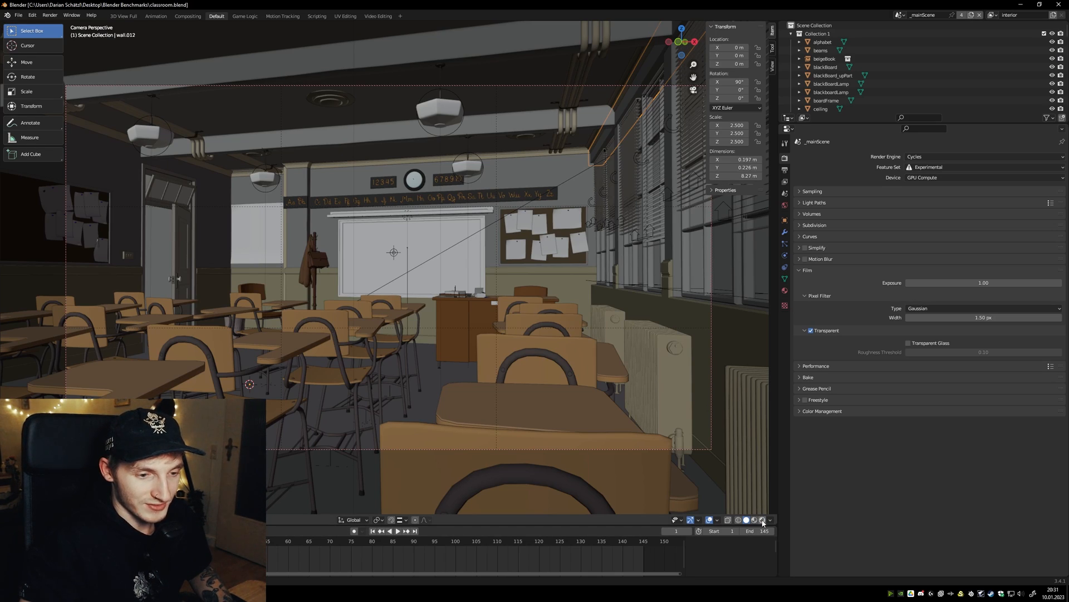
Load classroom.blend and show it in the 3D Viewport
click(745, 521)
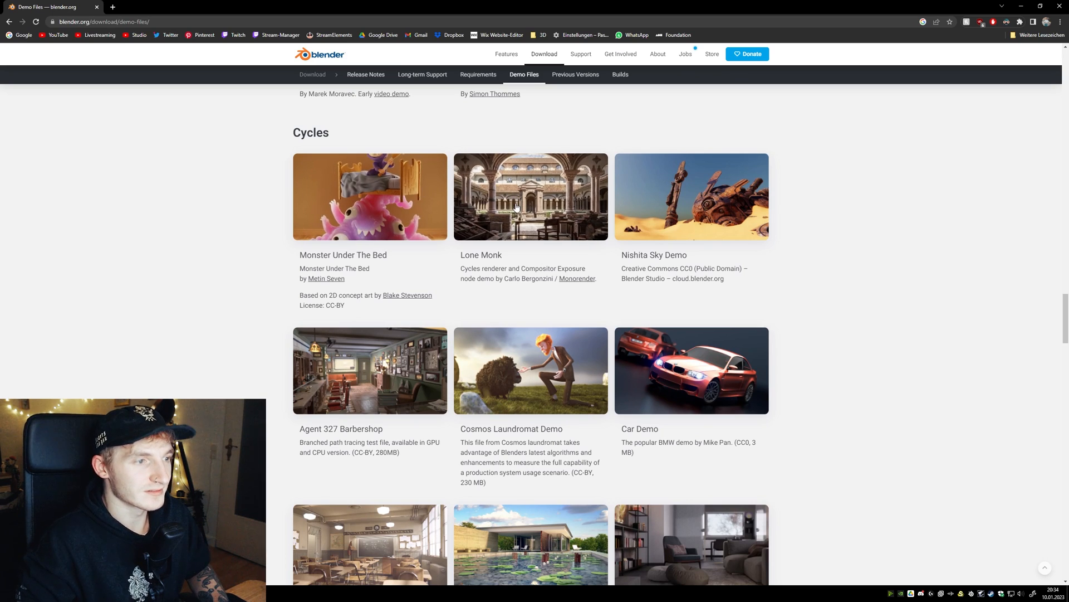
mouse_move(803, 218)
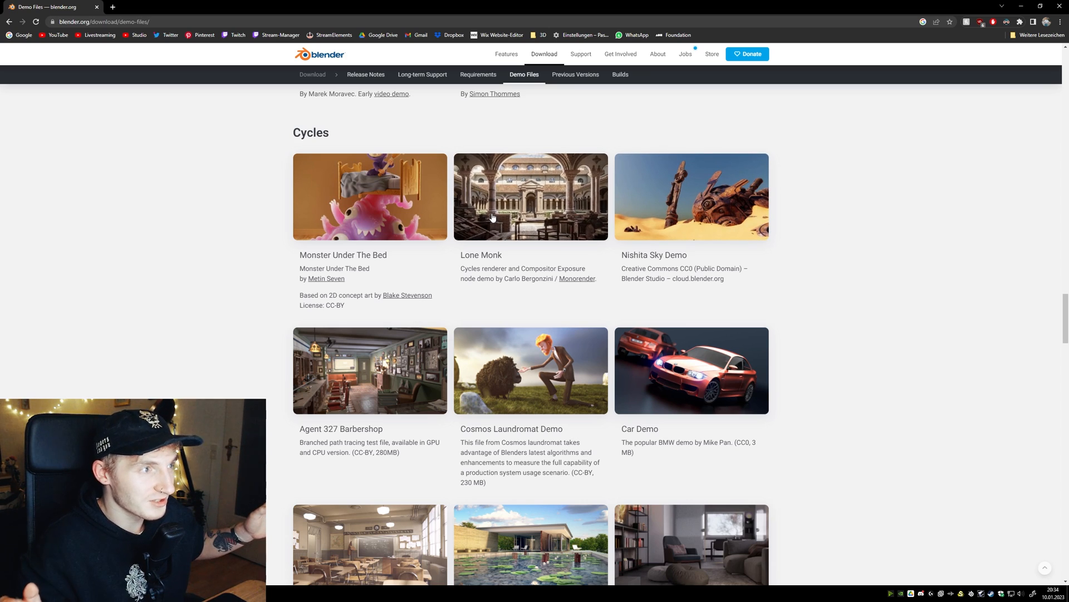
mouse_move(498, 257)
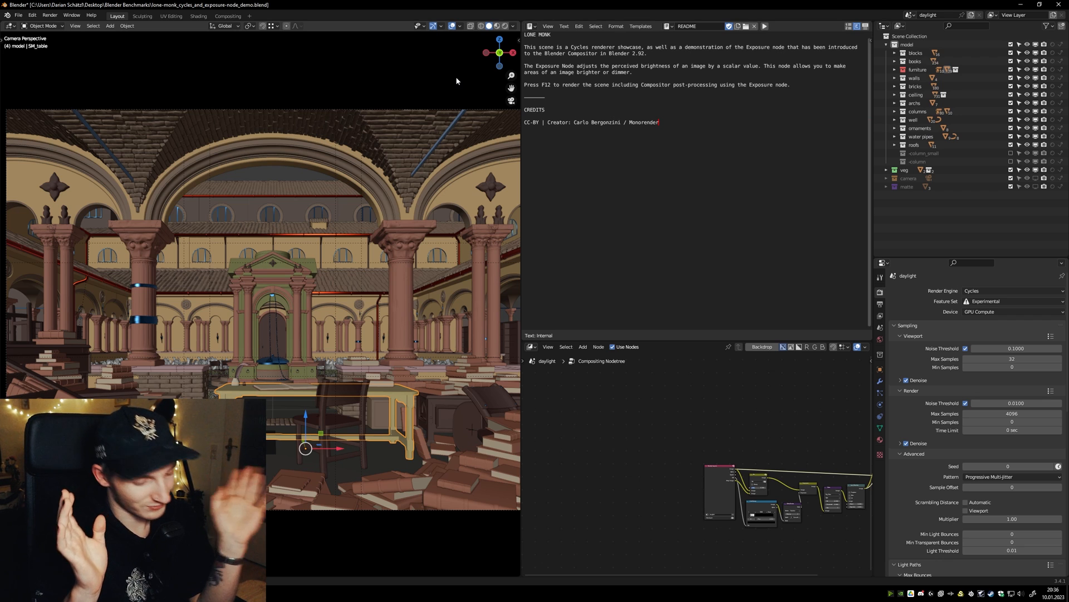
Start a final Cycles render of the Lone Monk scene with F12
key(F12)
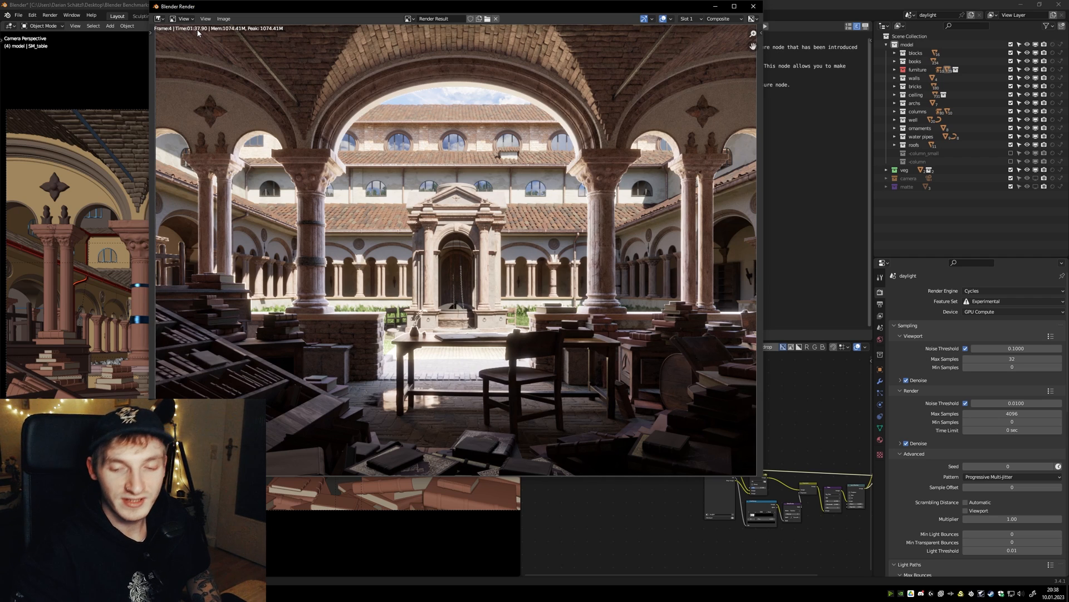
mouse_move(275, 51)
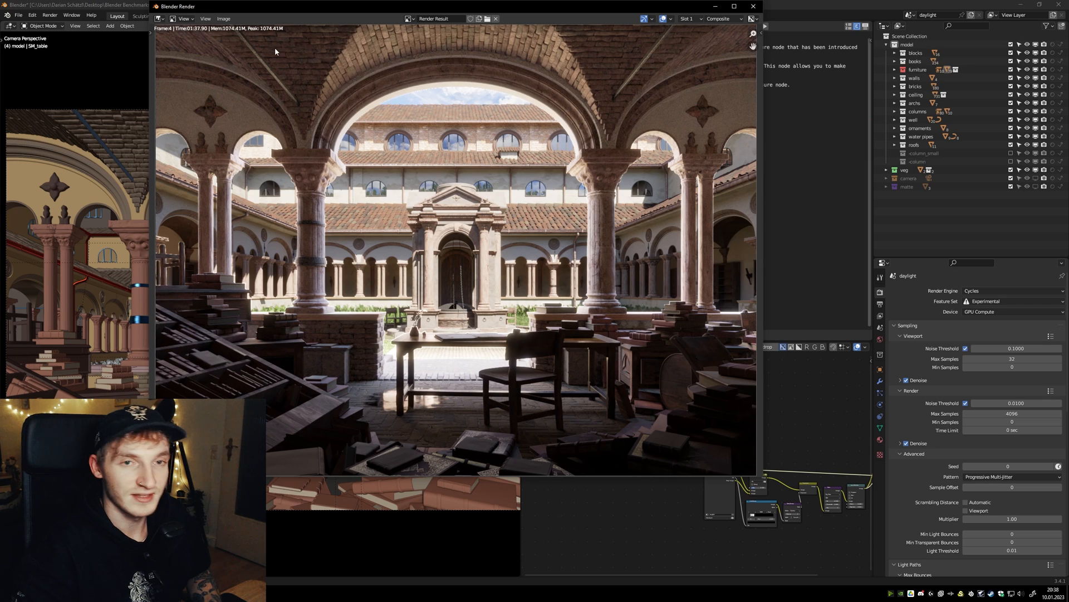
mouse_move(387, 134)
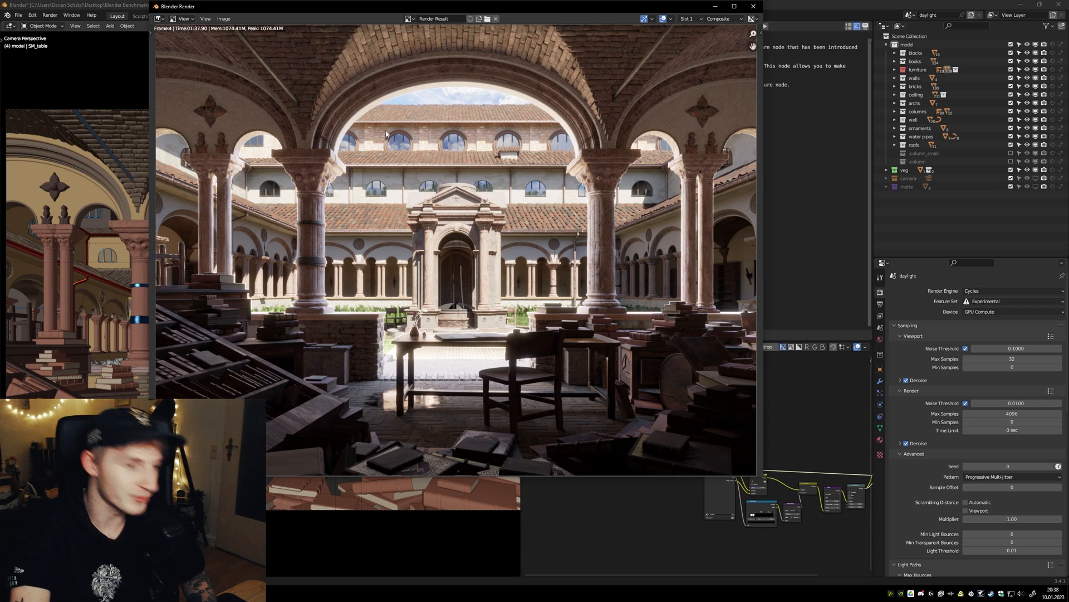
mouse_move(415, 164)
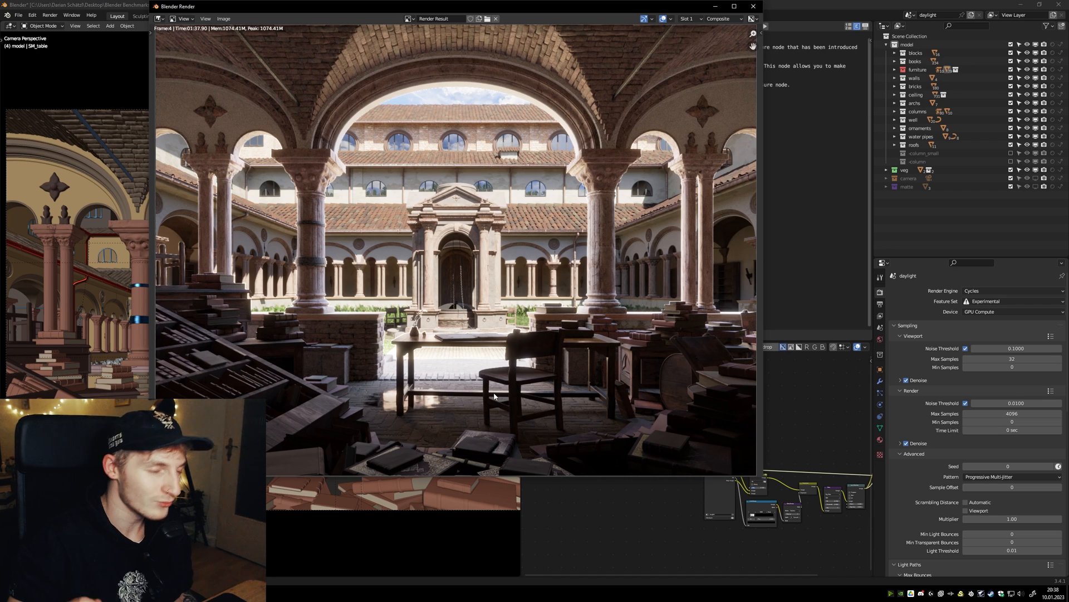
mouse_move(496, 173)
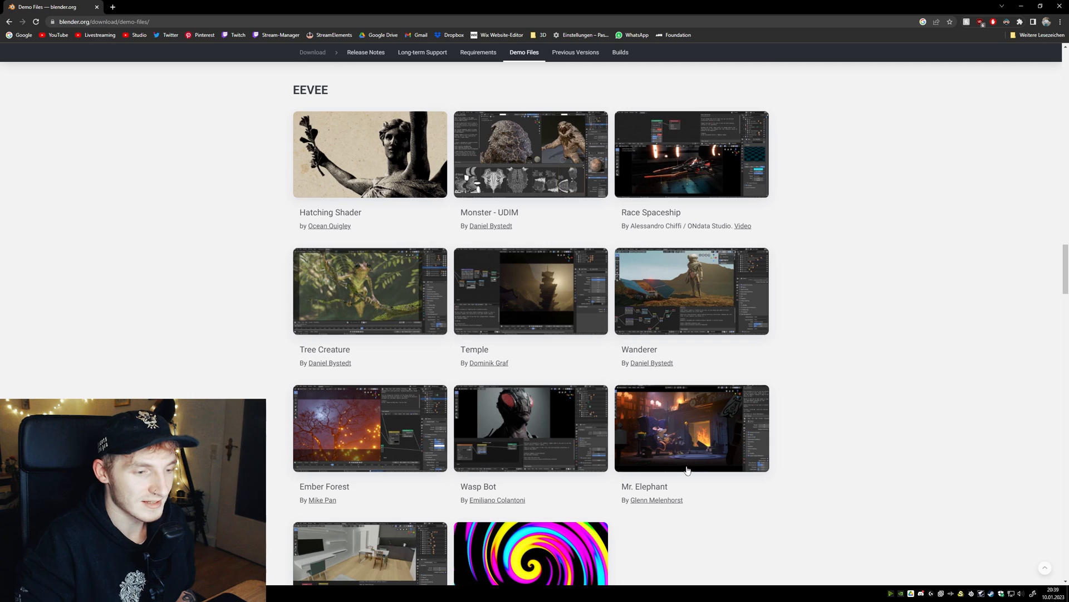
mouse_move(714, 460)
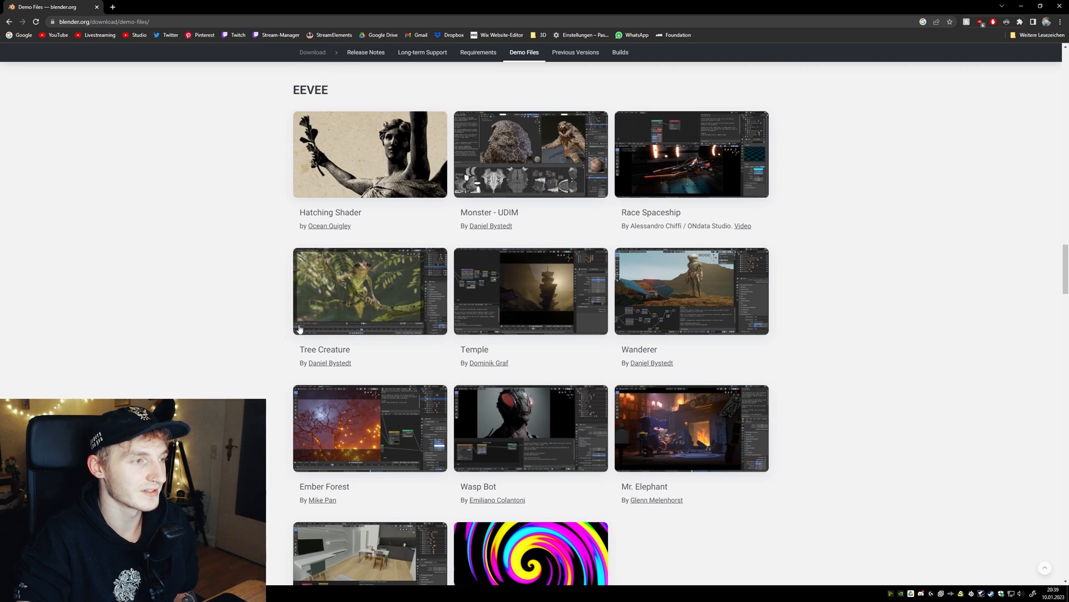
Scroll the demo files page to the EEVEE section showing Mr. Elephant
scroll(up, 3)
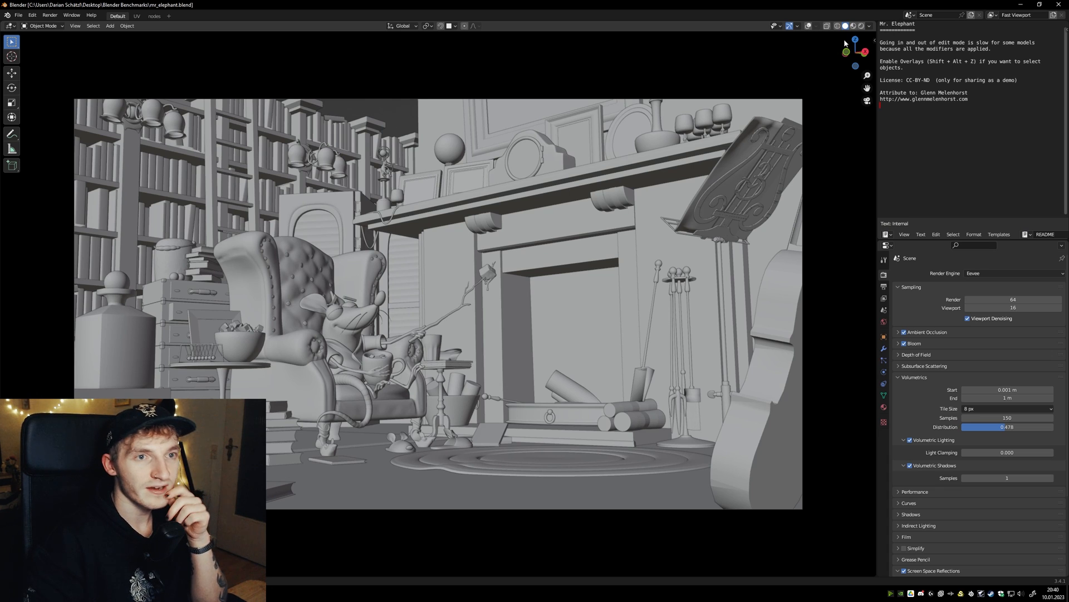
mouse_move(861, 25)
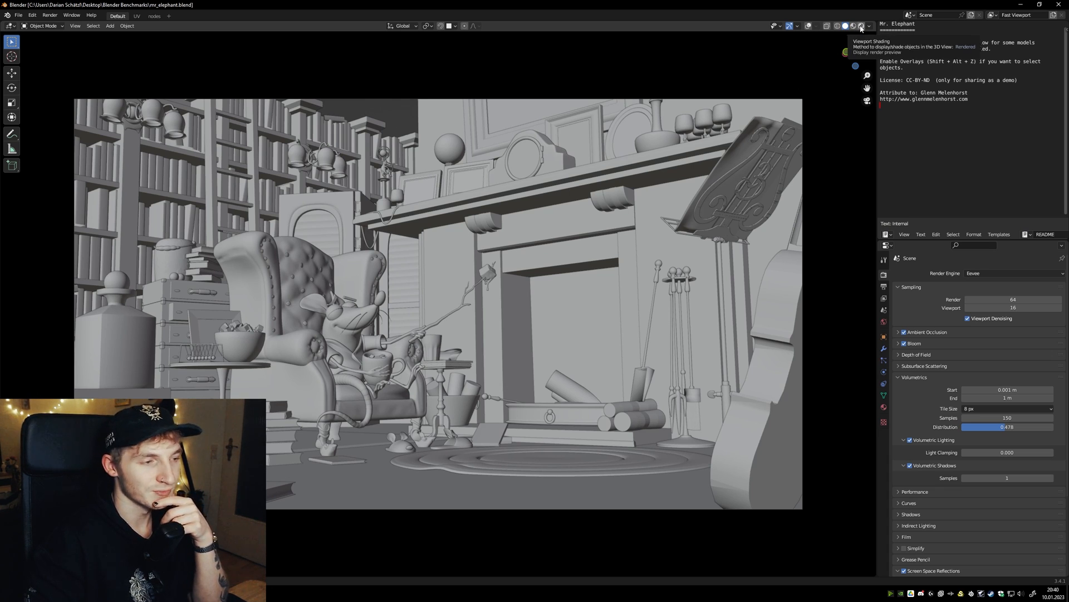
Switch the 3D Viewport to Rendered shading for the Mr. Elephant scene
click(861, 26)
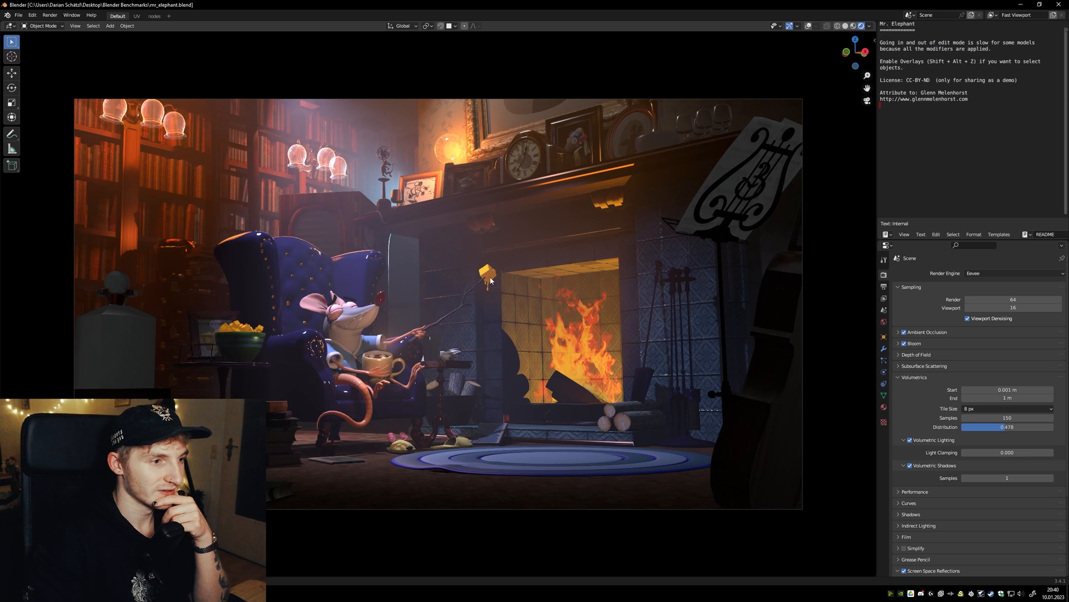